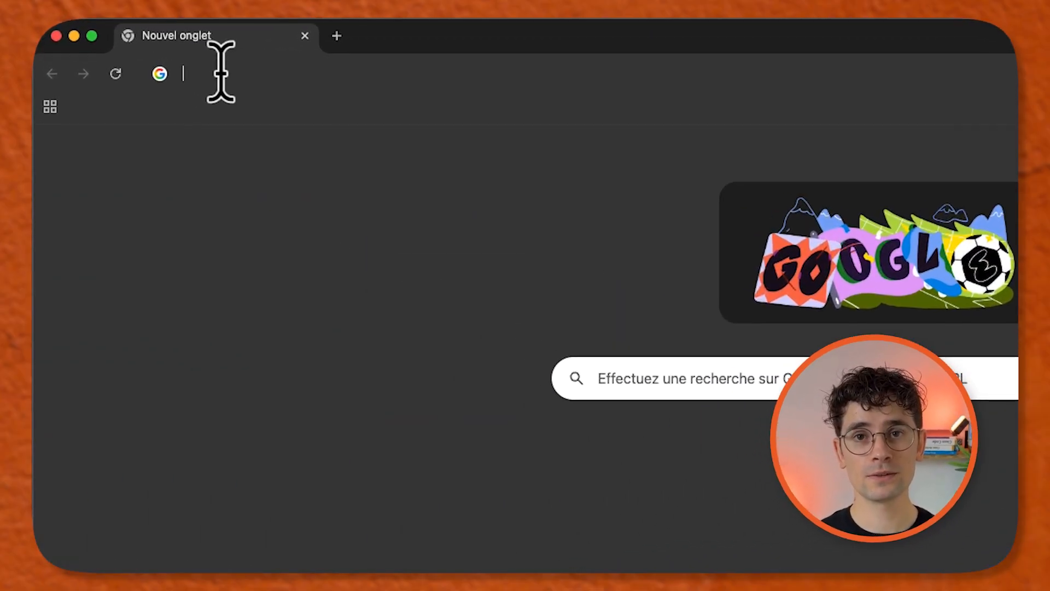
Step: Search for 'autocut' and open the autocut.com download page
type("autocut.com/en/download/")
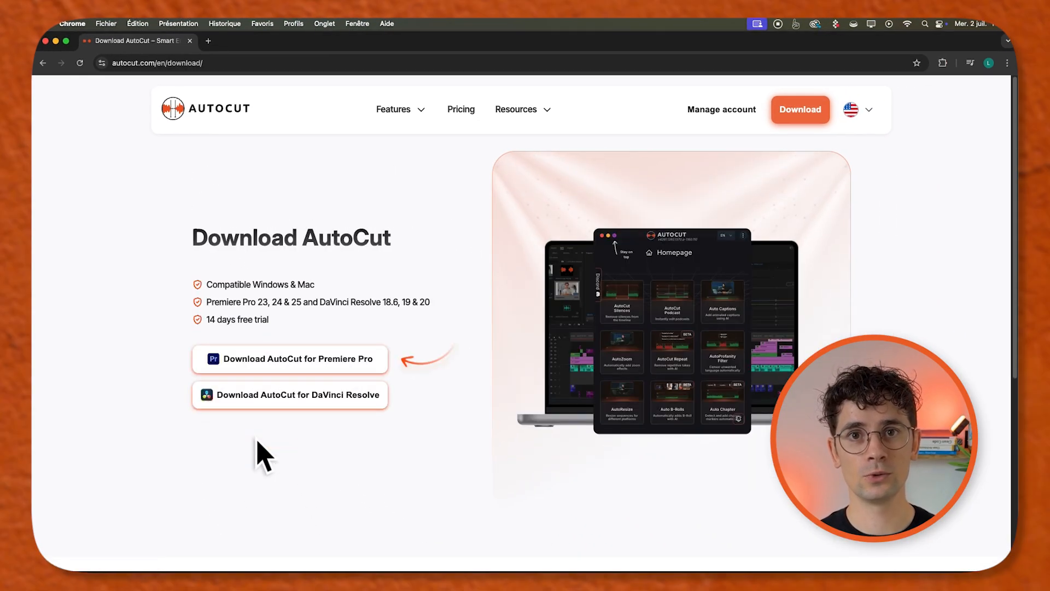
Step: Download AutoCut for Premiere Pro for macOS and open AutoCut.dmg from downloads
left_click(290, 358)
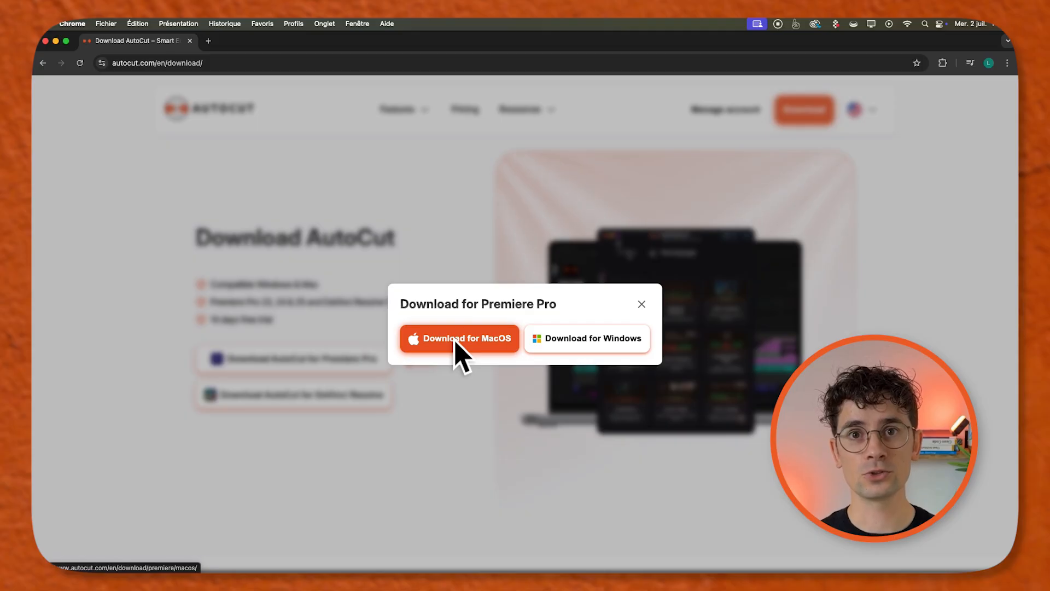
left_click(459, 337)
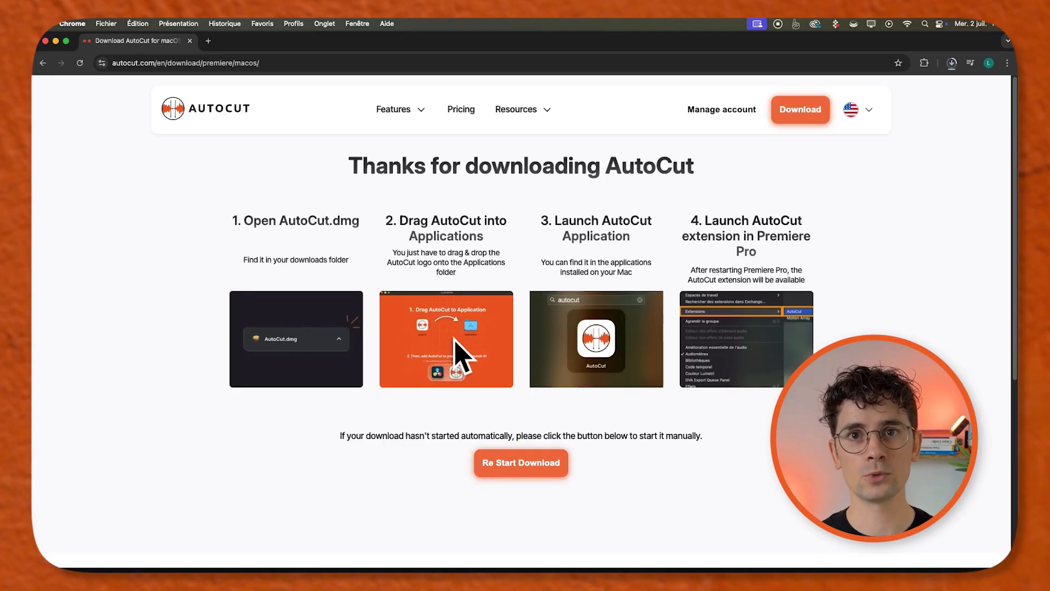
mouse_move(774, 251)
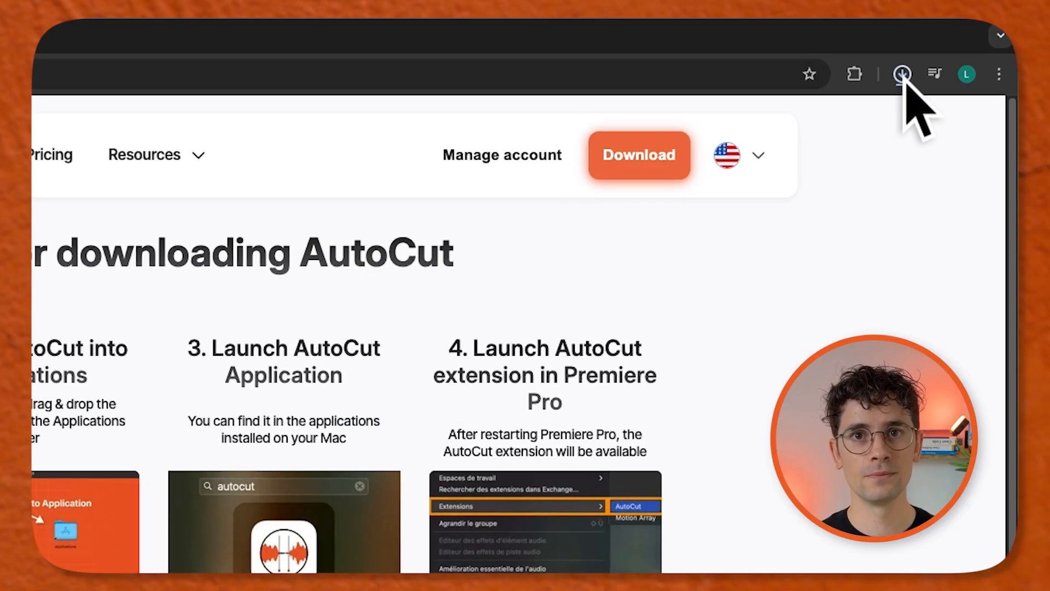
left_click(902, 74)
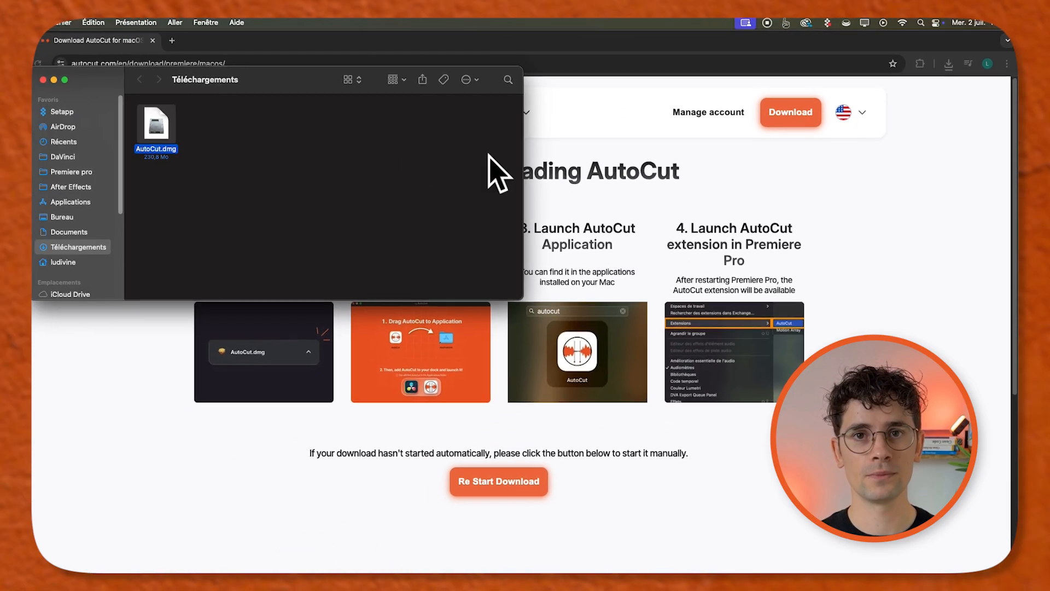
double_click(156, 125)
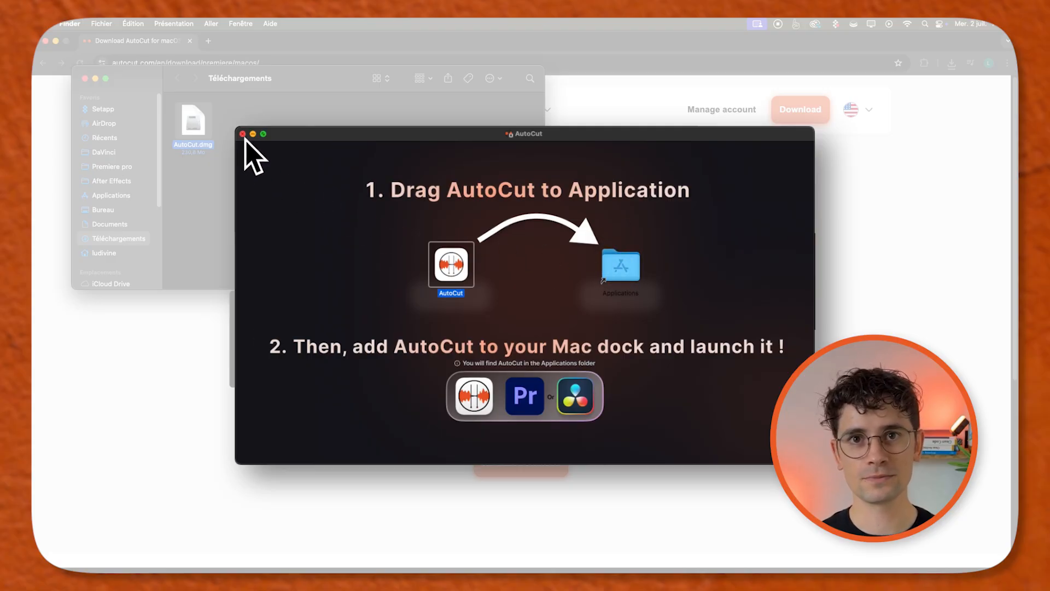
Step: Move the AutoCut icon into the Applications folder from the DMG window
left_click(111, 195)
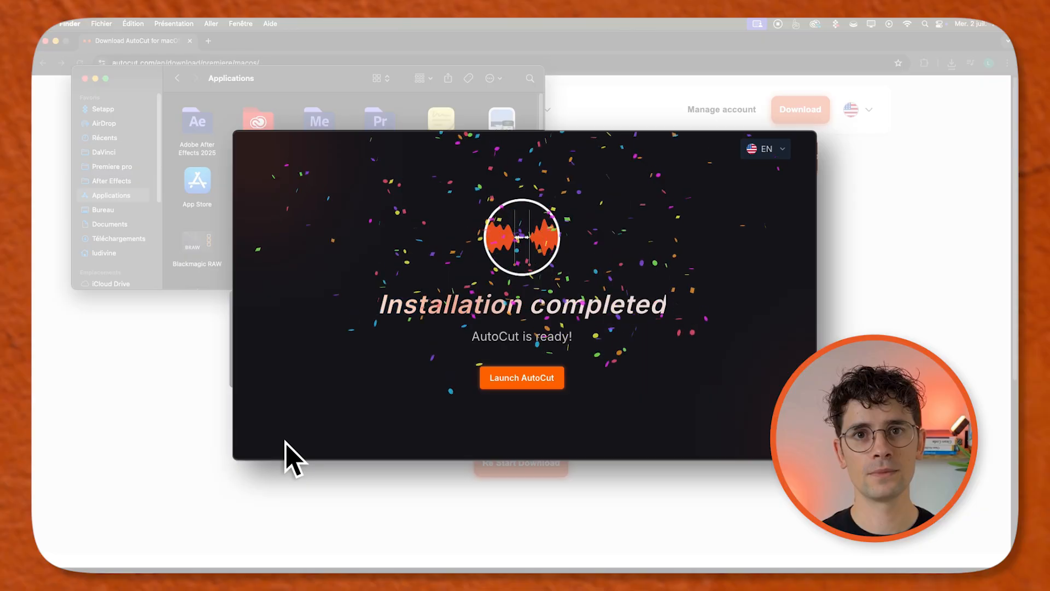
mouse_move(521, 377)
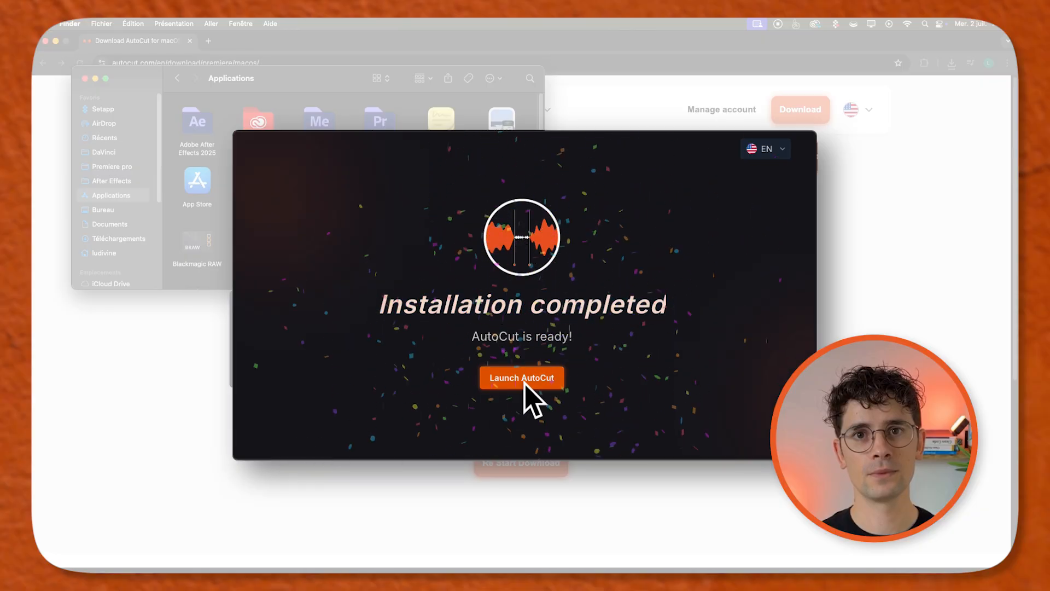
Step: Launch AutoCut from the Installation completed screen
left_click(522, 377)
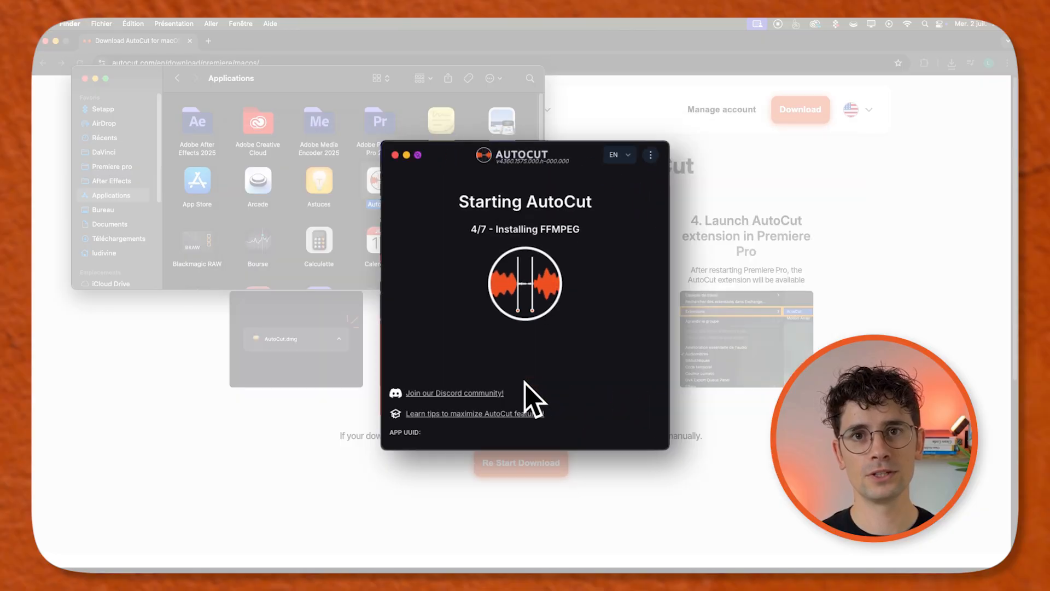